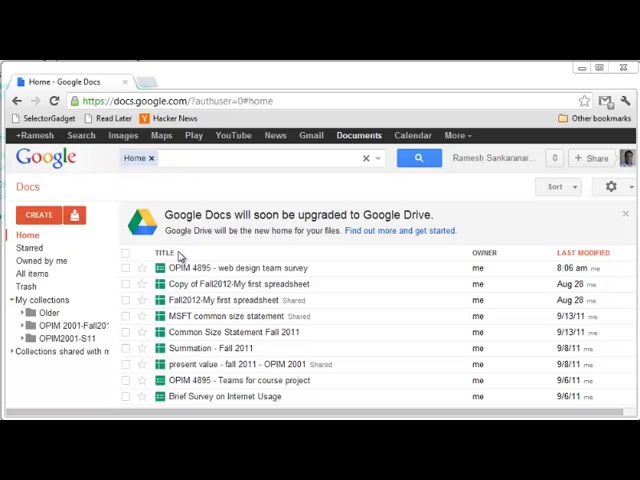
{"action": "mouse_move", "coordinate": [378, 205]}
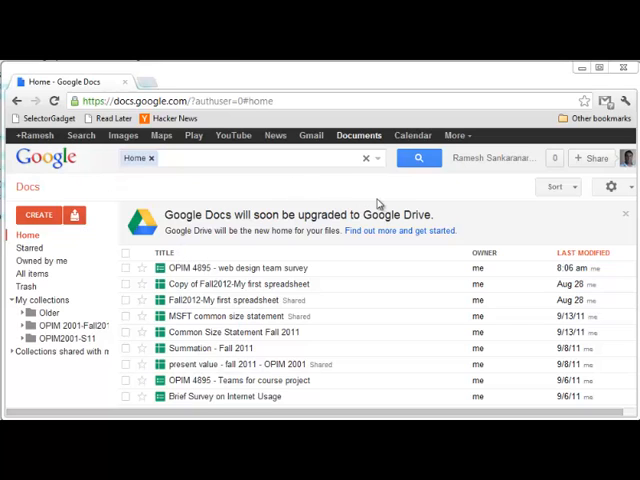
{"action": "mouse_move", "coordinate": [347, 141]}
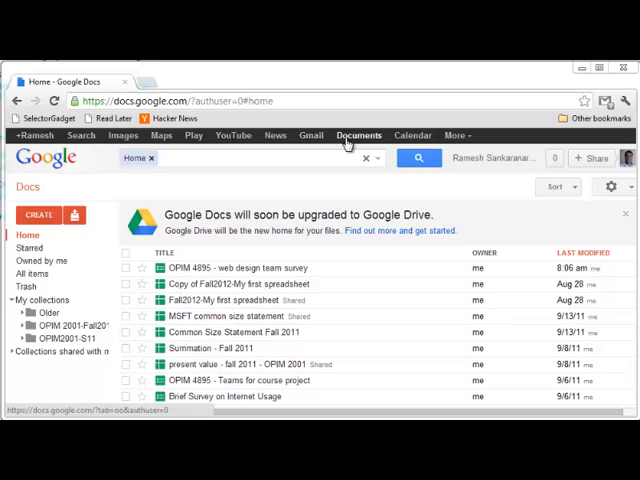
{"action": "mouse_move", "coordinate": [370, 140]}
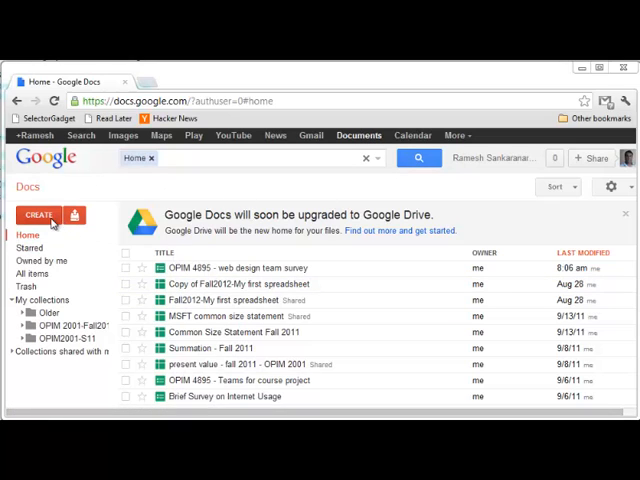
- Create a blank spreadsheet by choosing Spreadsheet from the CREATE menu
{"action": "left_click", "coordinate": [38, 214]}
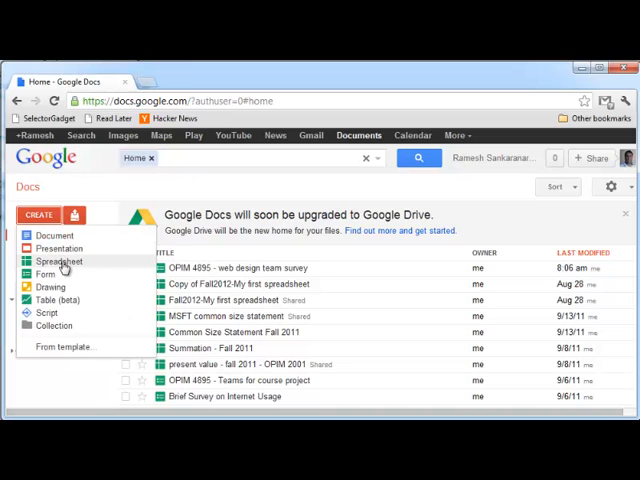
{"action": "left_click", "coordinate": [58, 261]}
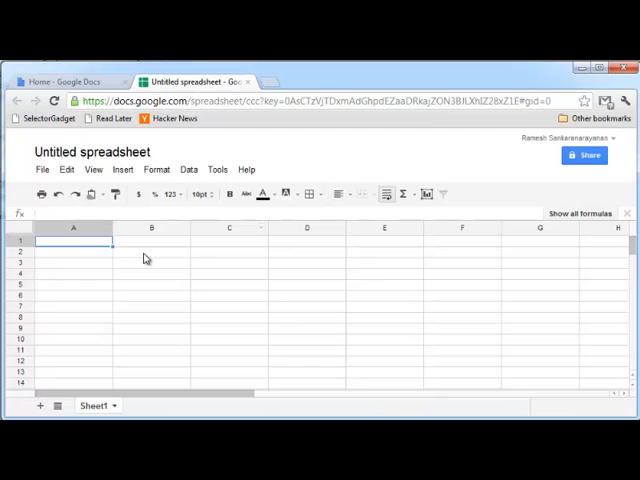
- Fill B2 with 7 and C2 with 3, and add =B2+C2 in D2, which totals 10
{"action": "left_click", "coordinate": [151, 252]}
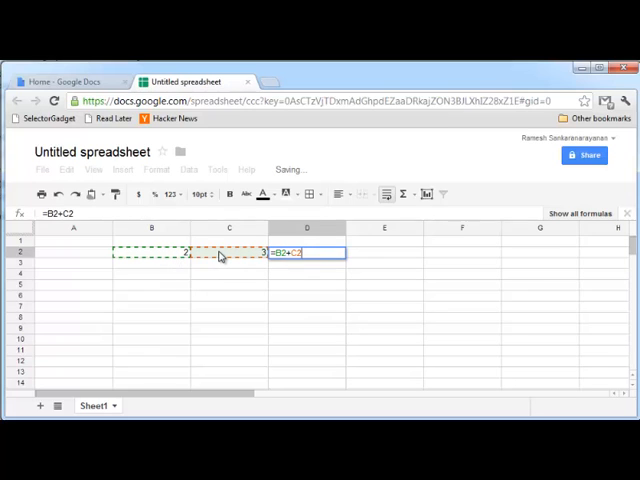
{"action": "key", "text": "Enter"}
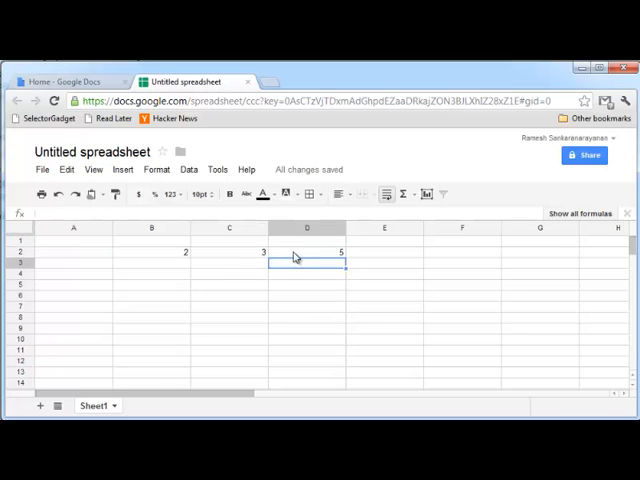
{"action": "left_click", "coordinate": [307, 251]}
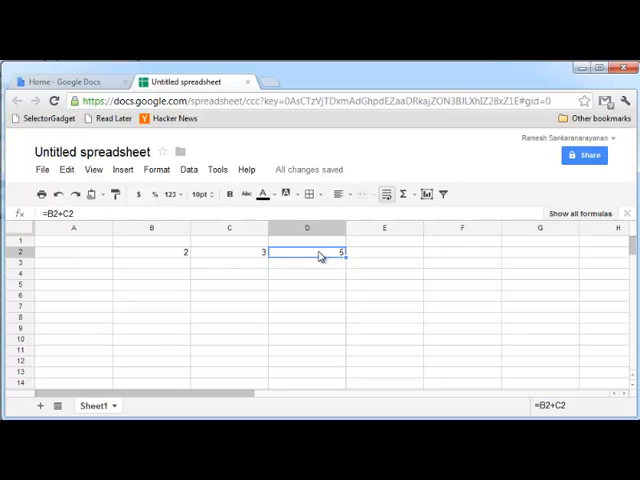
{"action": "mouse_move", "coordinate": [320, 261]}
{"action": "type", "text": "7"}
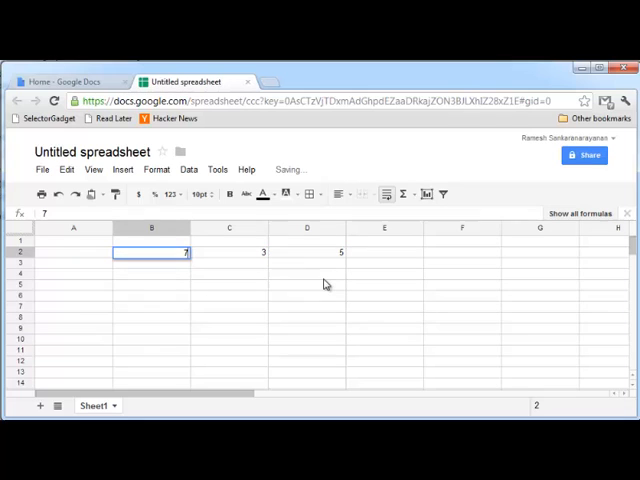
{"action": "left_click", "coordinate": [306, 252]}
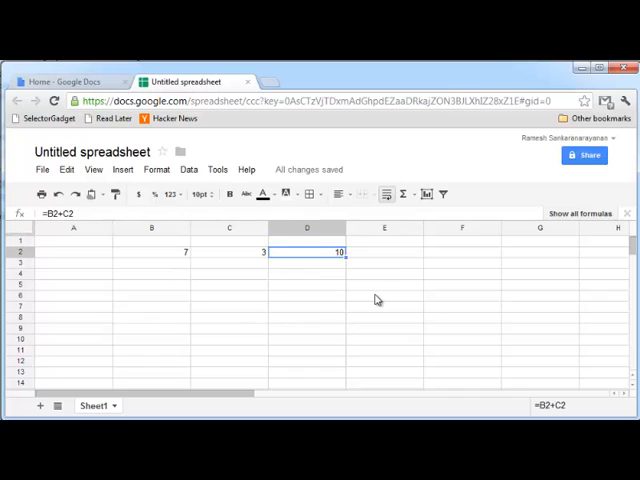
{"action": "mouse_move", "coordinate": [391, 304]}
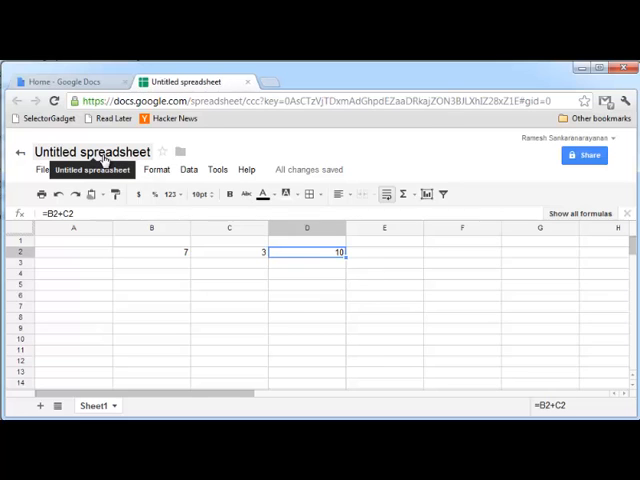
- Title the spreadsheet 'My first spreadsheet' in the Rename Spreadsheet dialog
{"action": "left_click", "coordinate": [91, 152]}
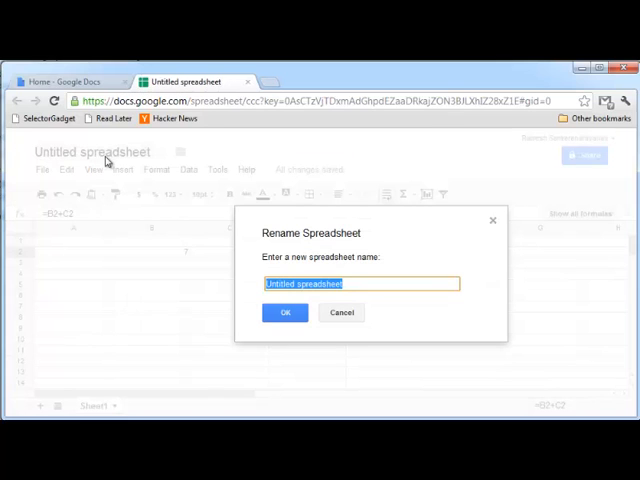
{"action": "type", "text": "My"}
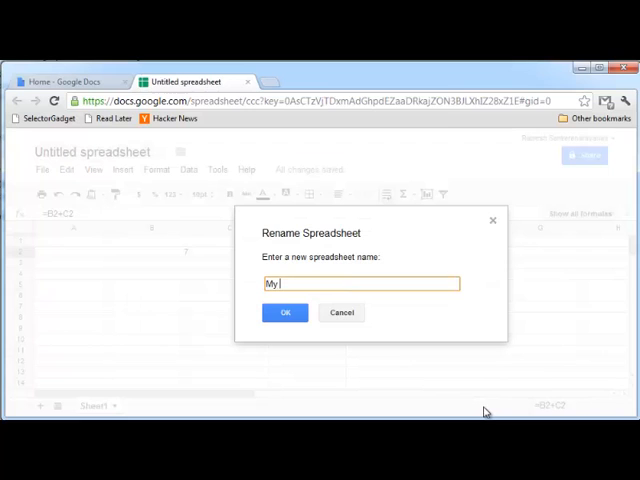
{"action": "type", "text": "first spreadshe"}
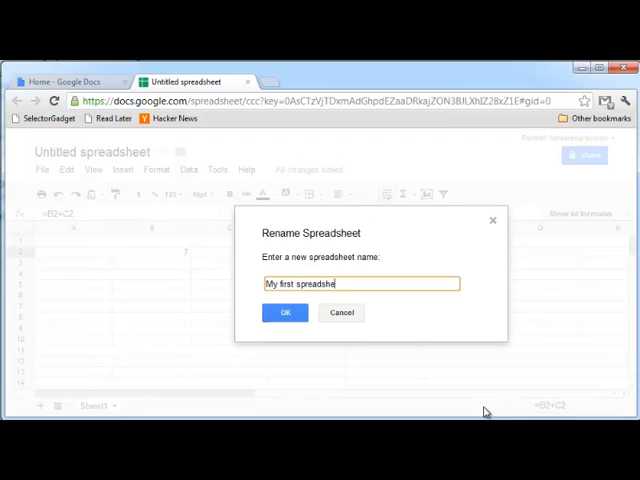
{"action": "left_click", "coordinate": [341, 312]}
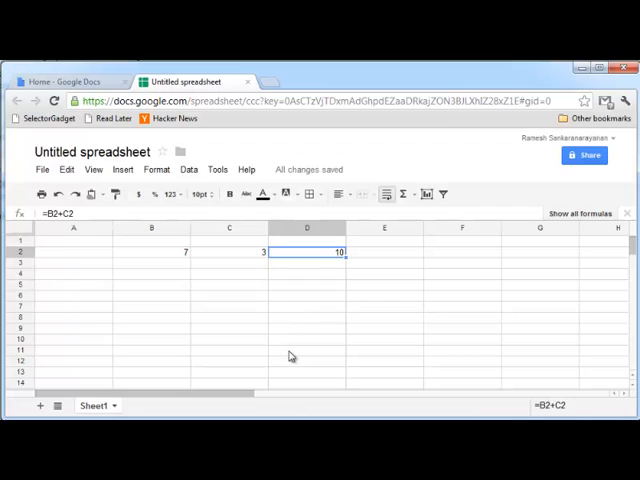
{"action": "type", "text": "My first spreadsheet"}
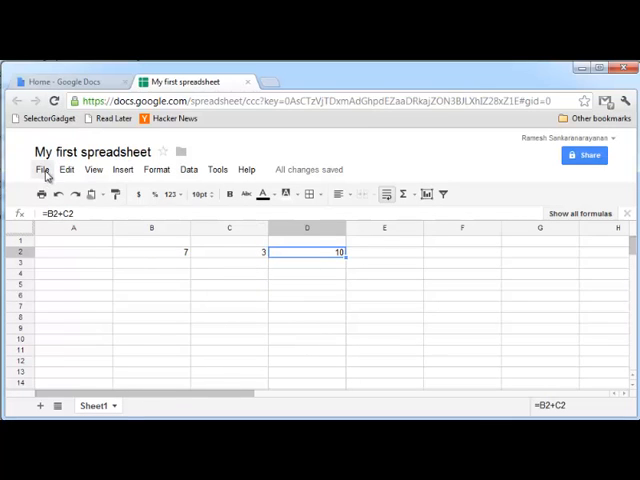
- Make a copy of the spreadsheet named 'My second spreadsheet'
{"action": "left_click", "coordinate": [42, 169]}
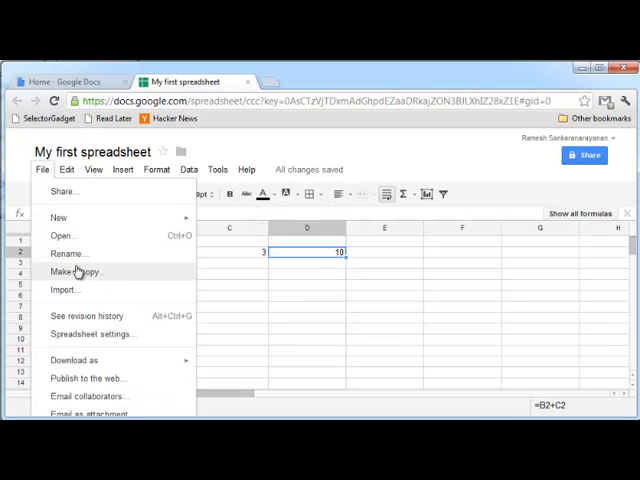
{"action": "left_click", "coordinate": [75, 271]}
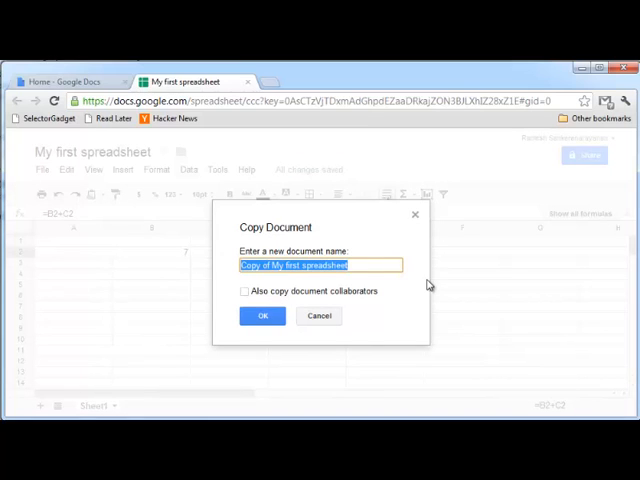
{"action": "type", "text": "My second spr"}
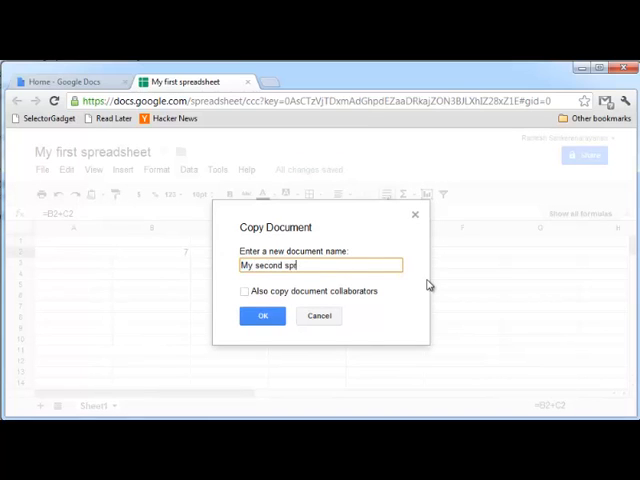
{"action": "type", "text": "readsheet"}
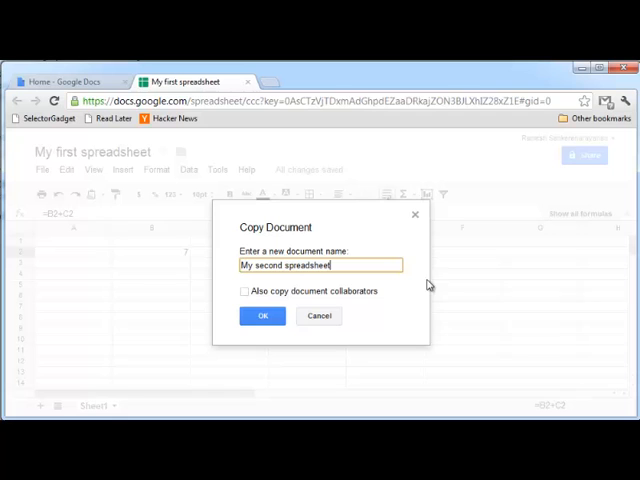
{"action": "left_click", "coordinate": [262, 315]}
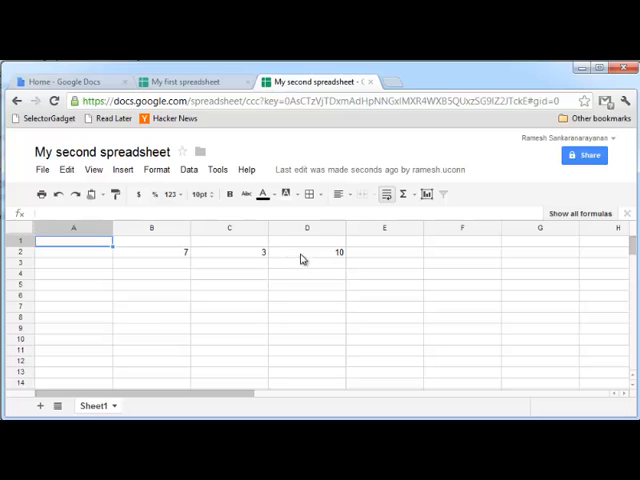
- Switch between the 'My first spreadsheet' and 'My second spreadsheet' tabs
{"action": "left_click", "coordinate": [190, 81]}
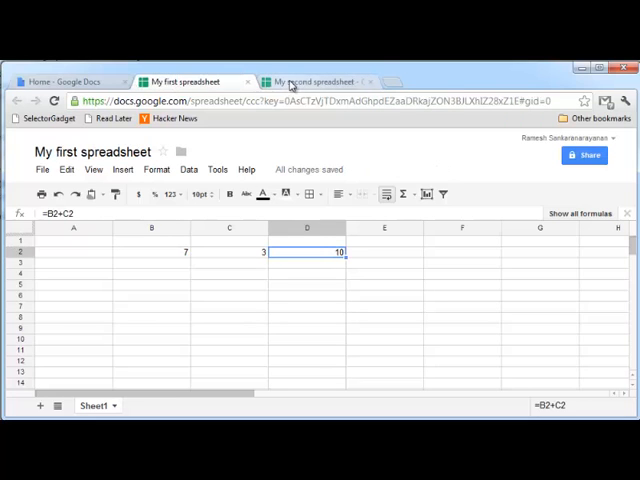
{"action": "left_click", "coordinate": [315, 81]}
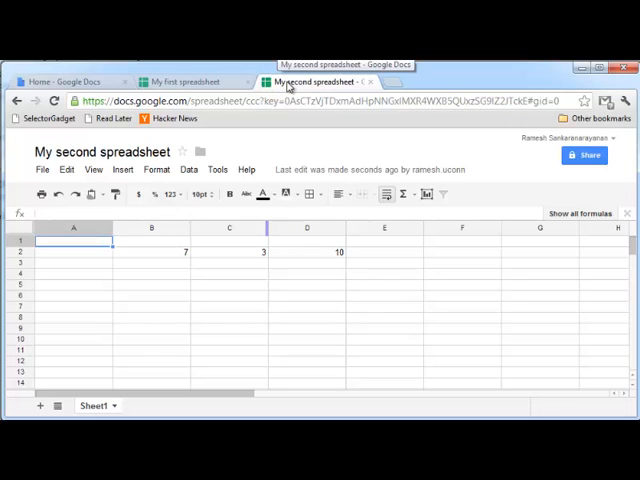
{"action": "left_click", "coordinate": [195, 81]}
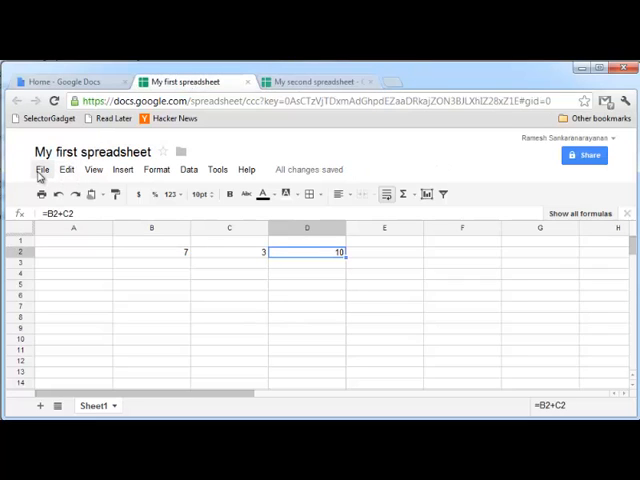
- Open the Share settings for 'My first spreadsheet' from the File menu
{"action": "left_click", "coordinate": [42, 168]}
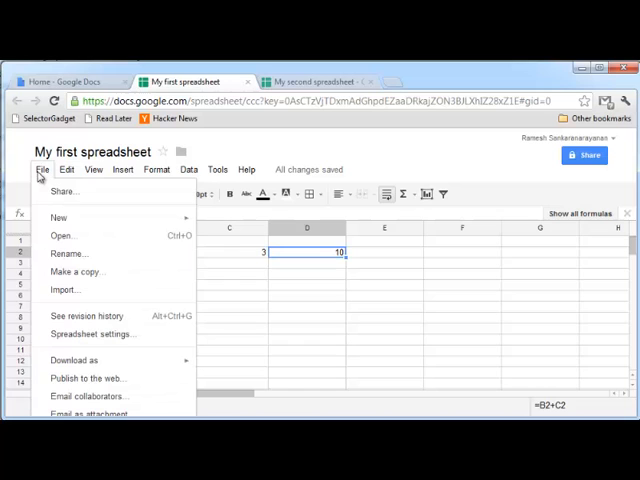
{"action": "mouse_move", "coordinate": [55, 192]}
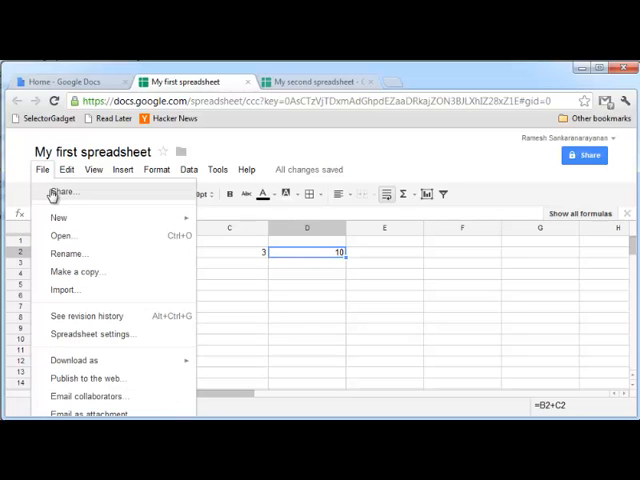
{"action": "left_click", "coordinate": [62, 192]}
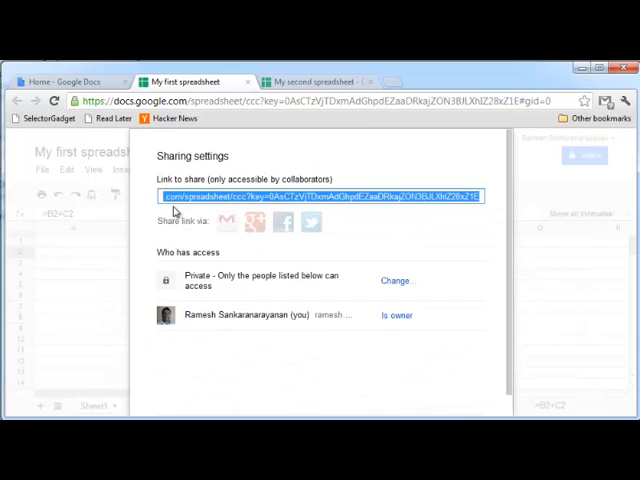
{"action": "mouse_move", "coordinate": [270, 205]}
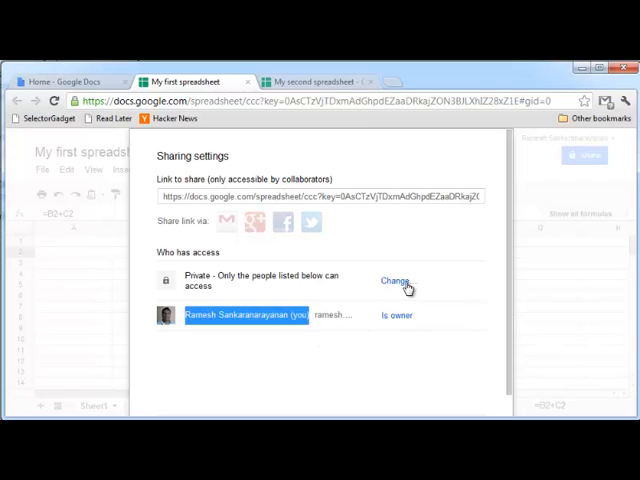
- Set the spreadsheet's visibility to 'Anyone with the link' and save it
{"action": "left_click", "coordinate": [394, 281]}
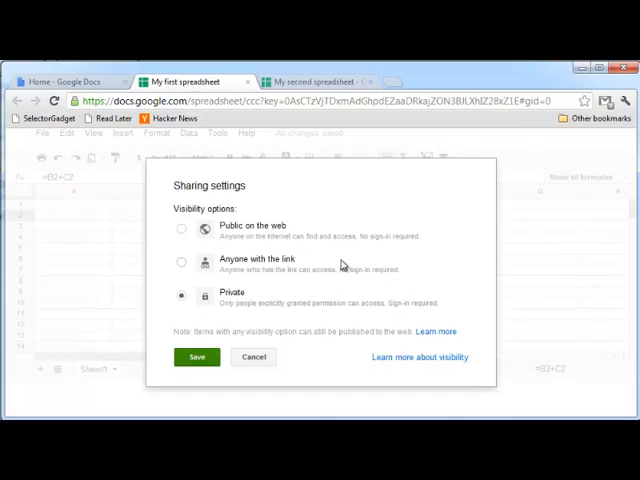
{"action": "left_click", "coordinate": [181, 228]}
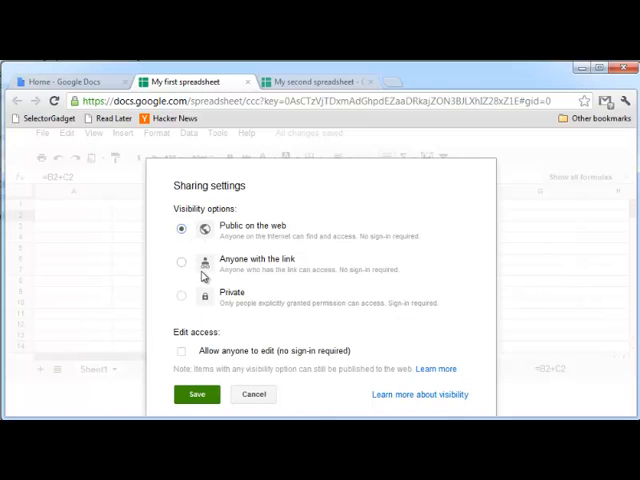
{"action": "mouse_move", "coordinate": [238, 262]}
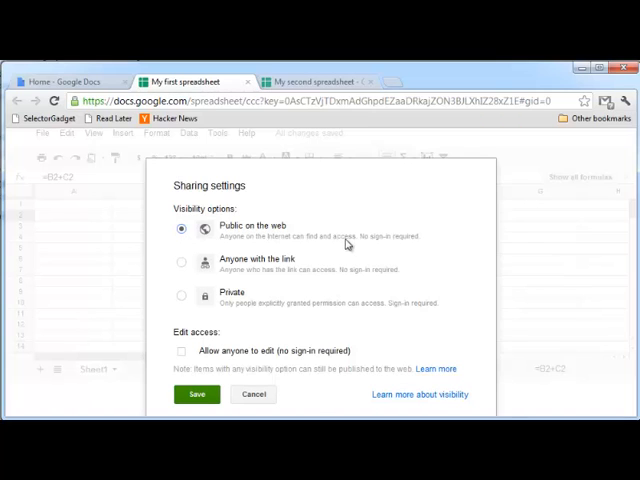
{"action": "mouse_move", "coordinate": [410, 246]}
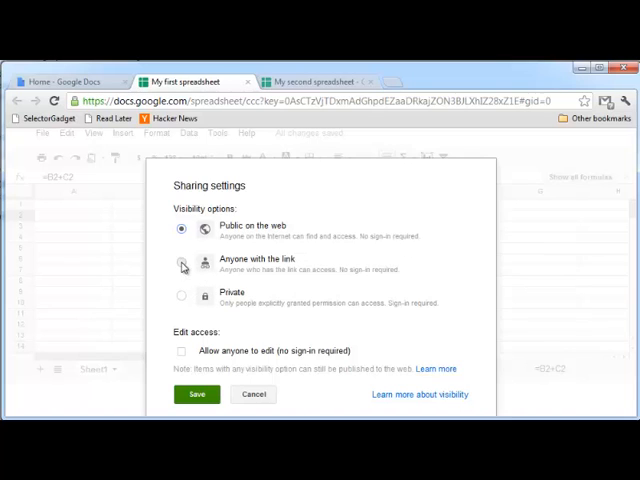
{"action": "left_click", "coordinate": [181, 266]}
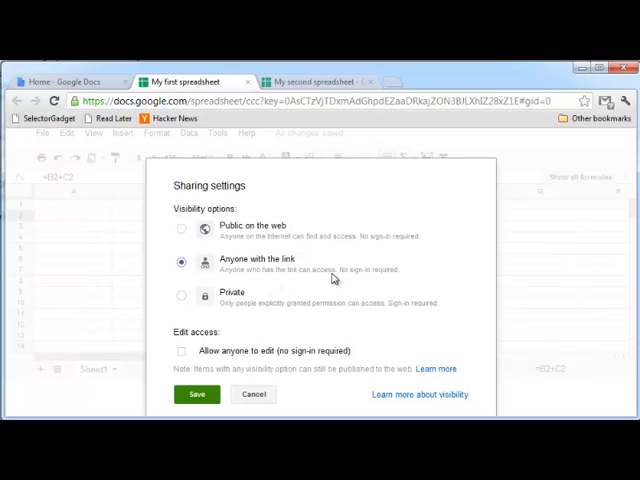
{"action": "mouse_move", "coordinate": [258, 231]}
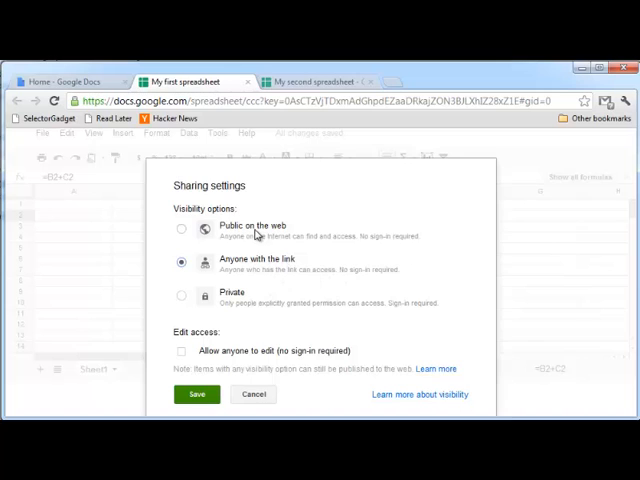
{"action": "mouse_move", "coordinate": [211, 270]}
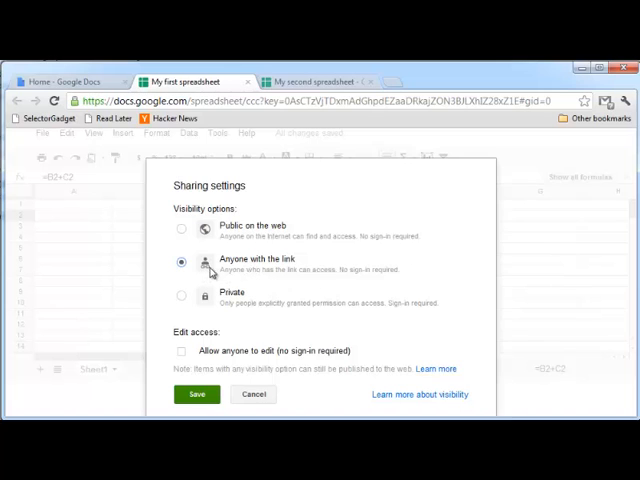
{"action": "mouse_move", "coordinate": [248, 289]}
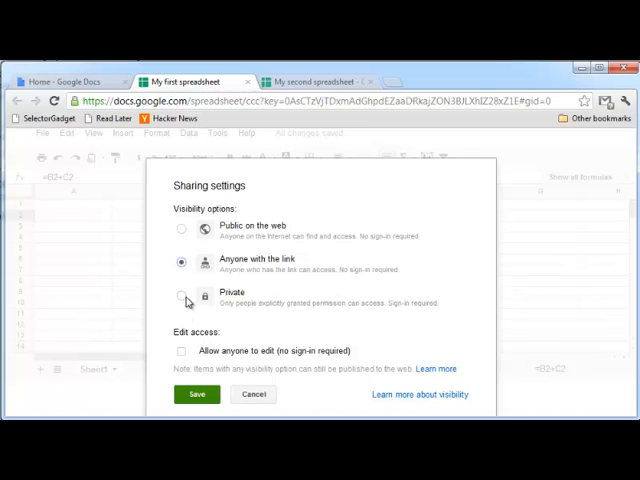
{"action": "left_click", "coordinate": [181, 295]}
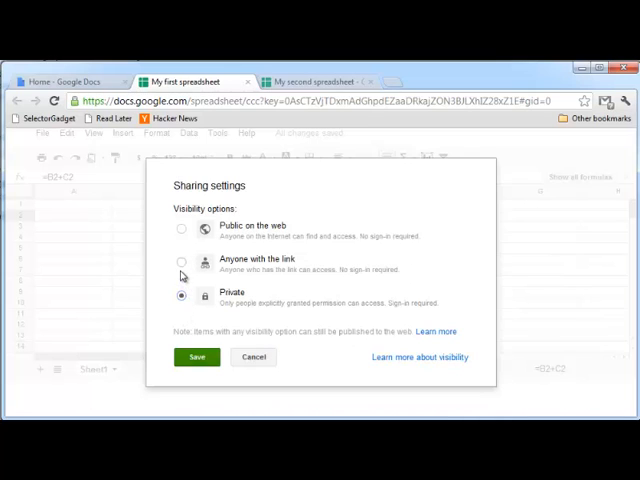
{"action": "left_click", "coordinate": [181, 262]}
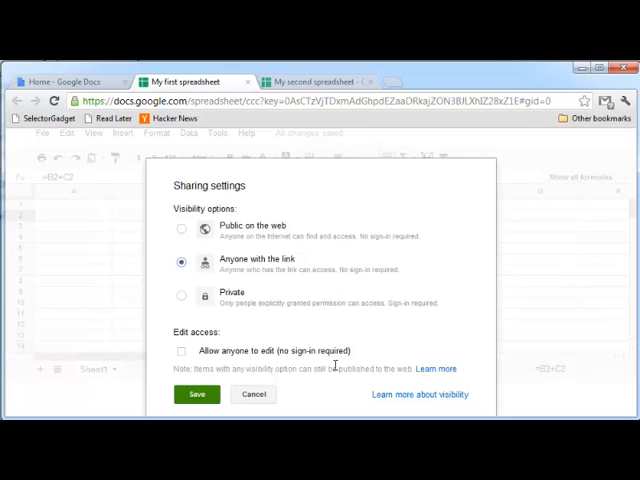
{"action": "mouse_move", "coordinate": [315, 363]}
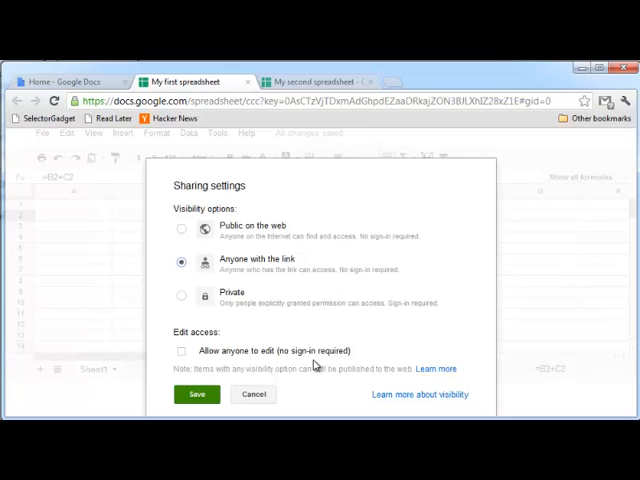
{"action": "mouse_move", "coordinate": [325, 355]}
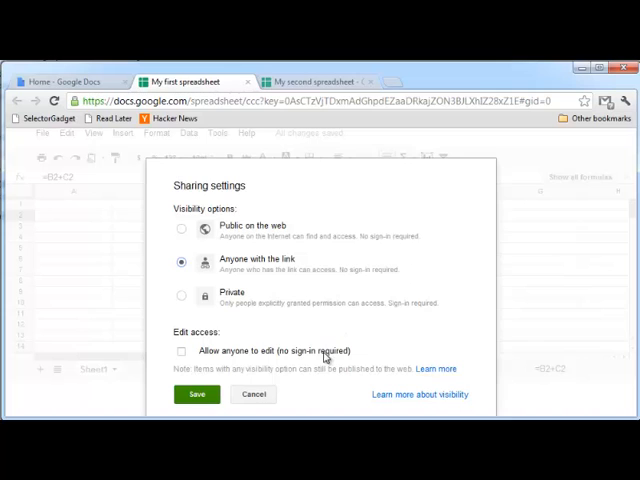
{"action": "mouse_move", "coordinate": [128, 273]}
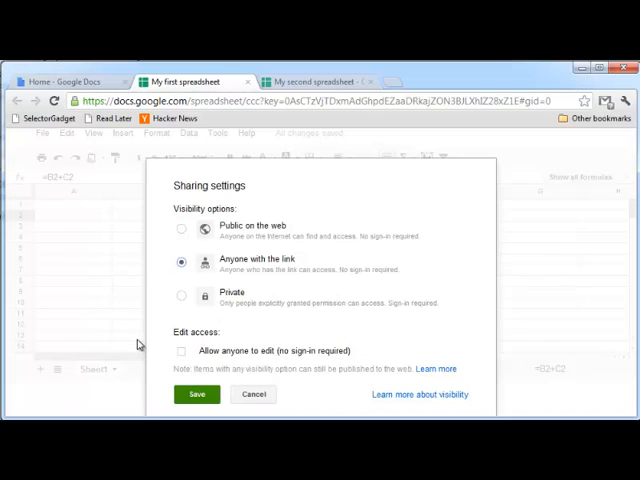
{"action": "left_click", "coordinate": [196, 394]}
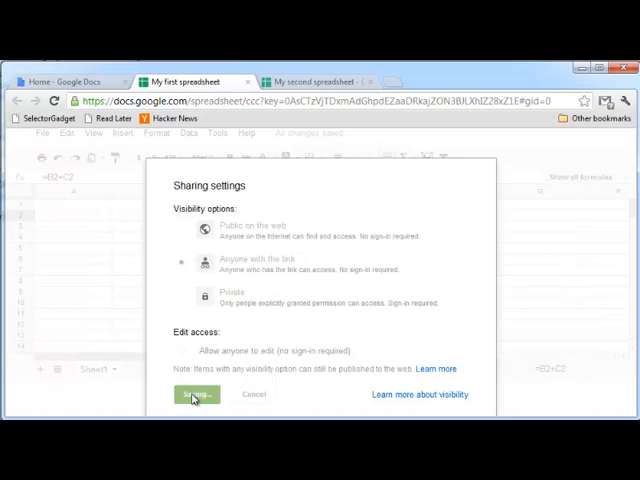
- Close the Sharing settings dialog with Done
{"action": "left_click", "coordinate": [190, 396]}
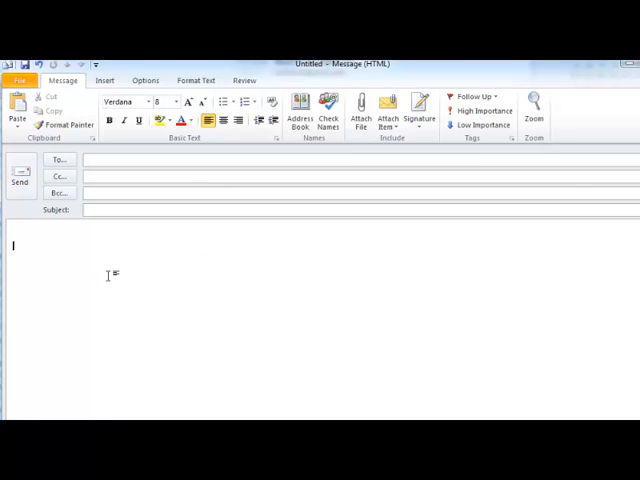
- Paste the docs.google.com spreadsheet link into the new Outlook email's body
{"action": "type", "text": "https://docs.google.com/spreadsheet/ccc?key=0AsCTzVjTDxmAdGhpdEZaaDRkajZON3BJLXhIZ28xZ1E"}
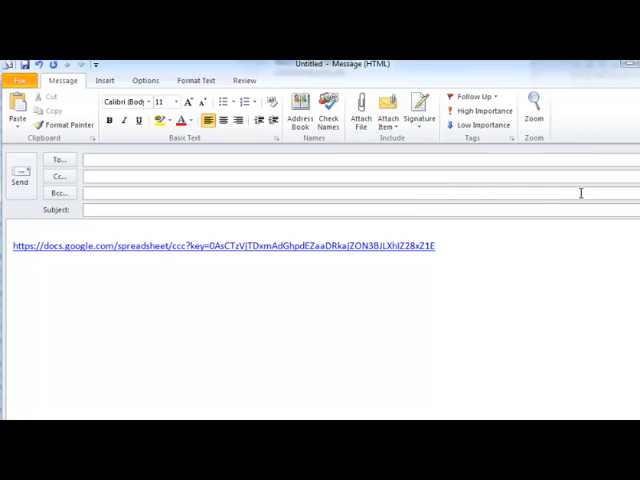
{"action": "mouse_move", "coordinate": [545, 303]}
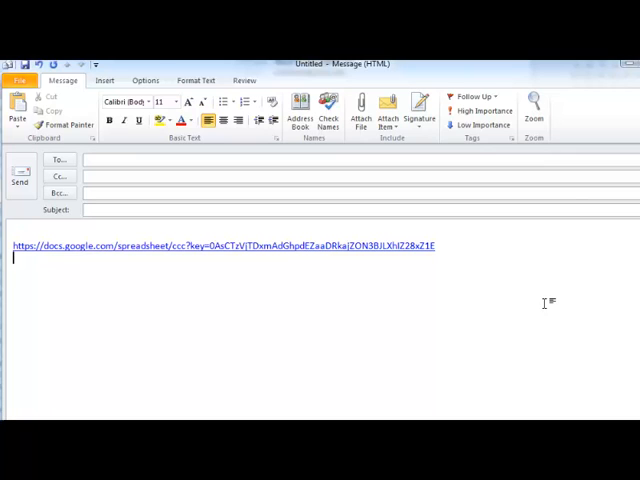
{"action": "mouse_move", "coordinate": [577, 319]}
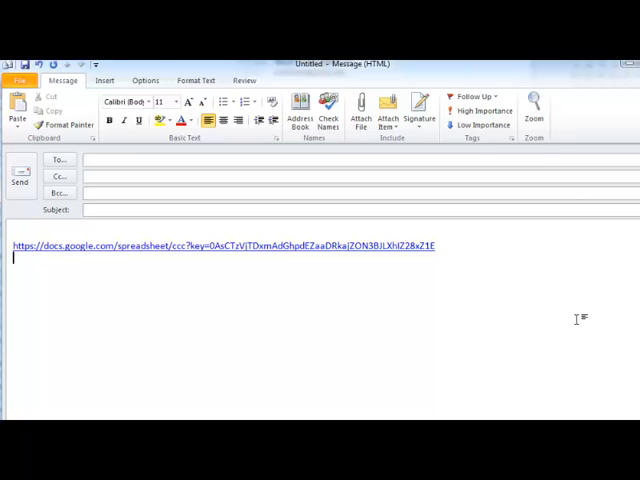